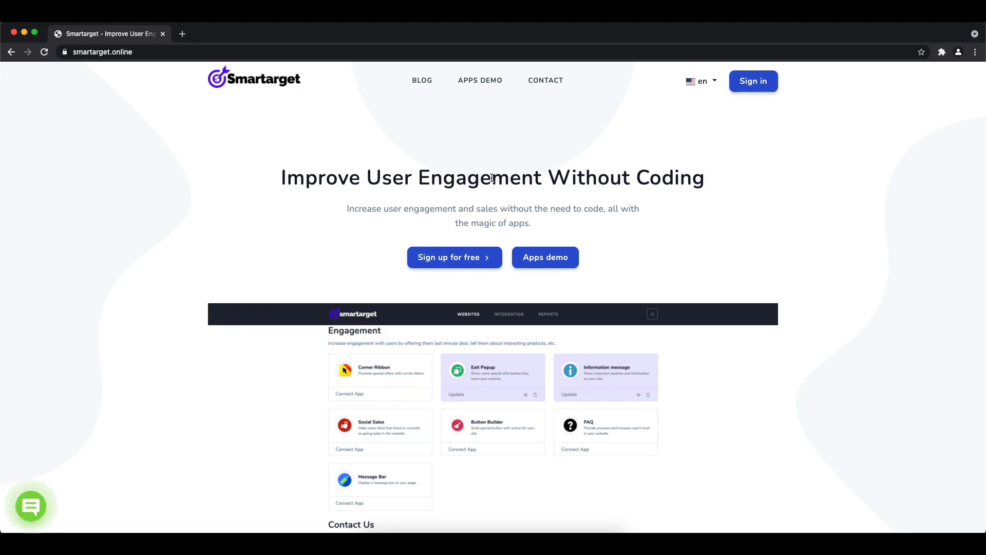
Go from the Smartarget homepage to the Apps Demo page
left_click(479, 80)
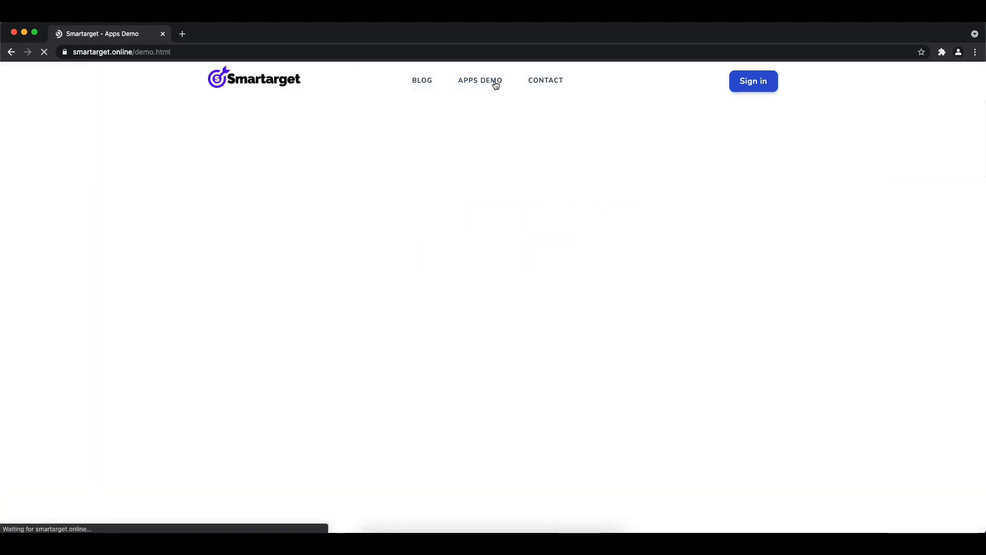
Choose Facebook Contact Us with messenger id 'bibibgames' and the 'Contact Us' message
left_click(480, 80)
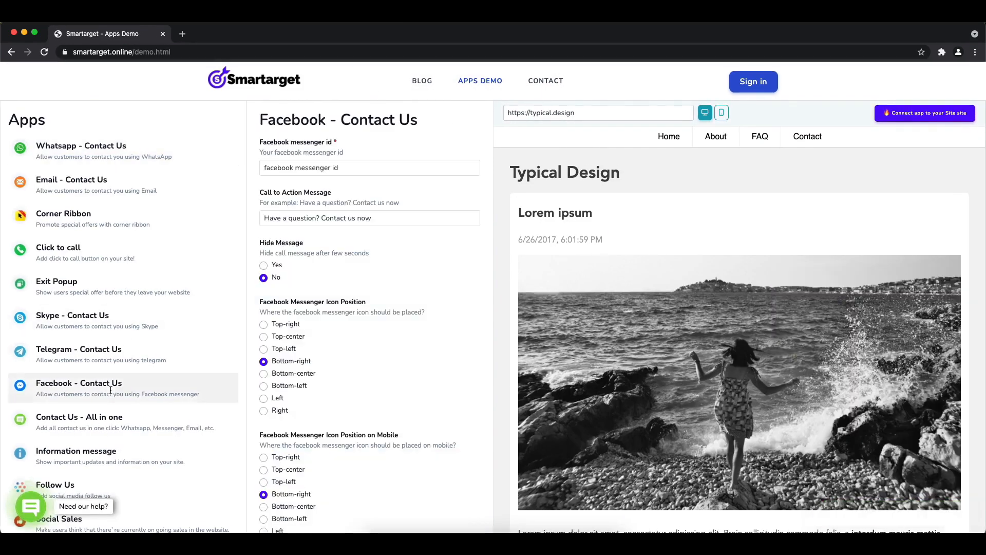
left_click(370, 167)
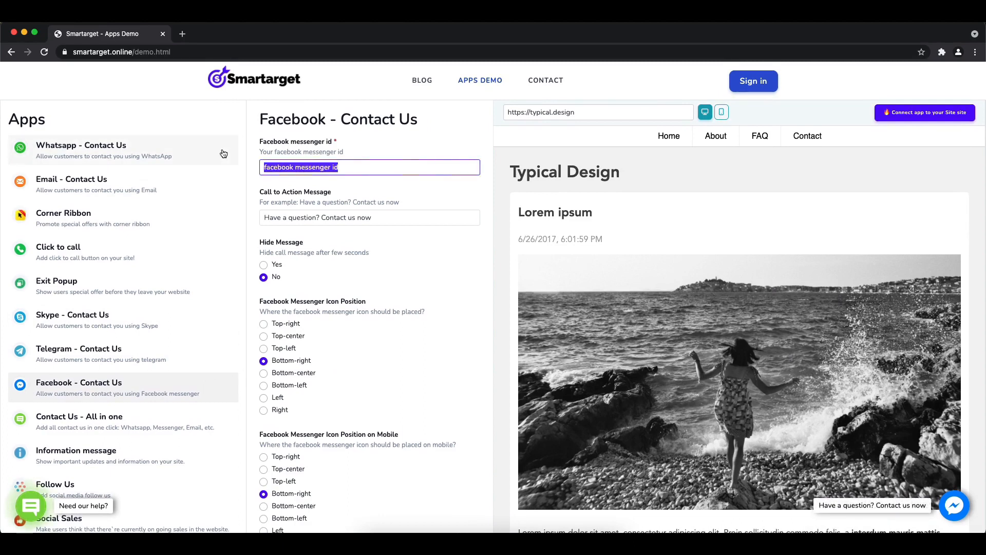
type("bibibgames")
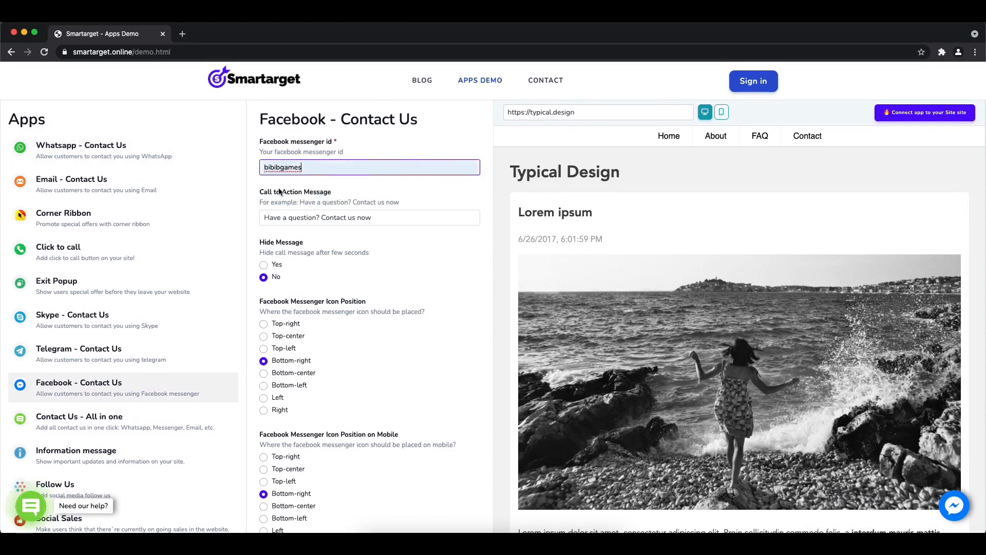
type("Co")
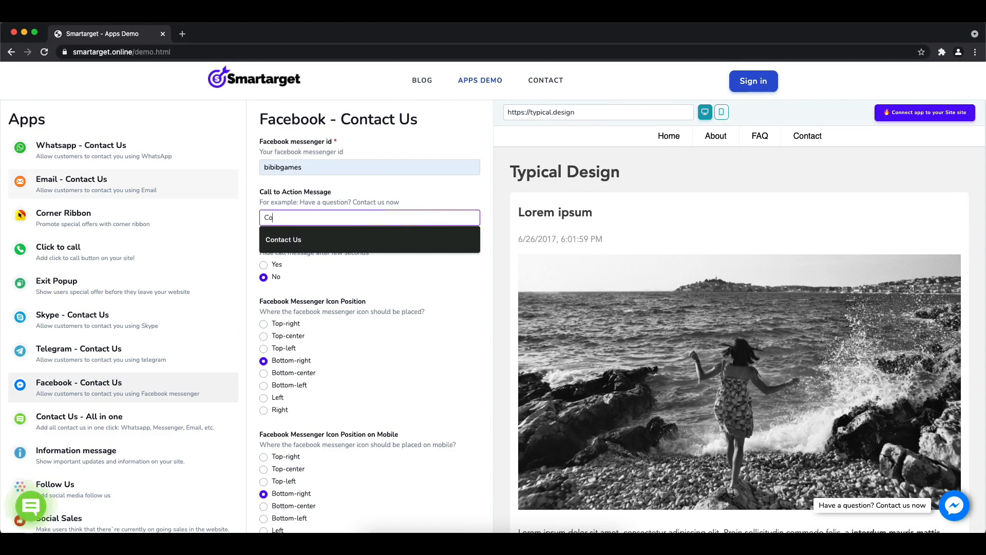
left_click(283, 240)
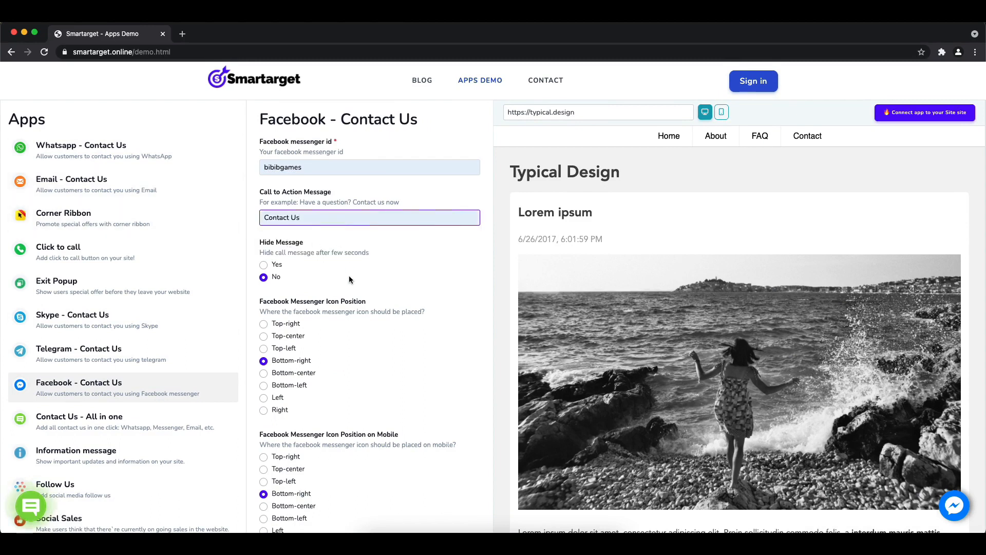
Place the messenger icon at bottom-left and turn on the waves animation
left_click(264, 323)
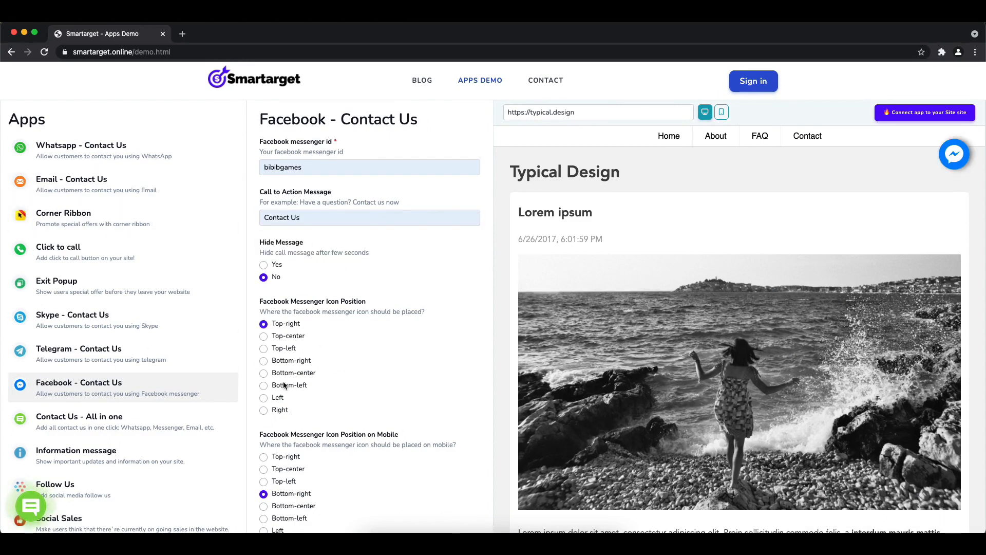
left_click(263, 385)
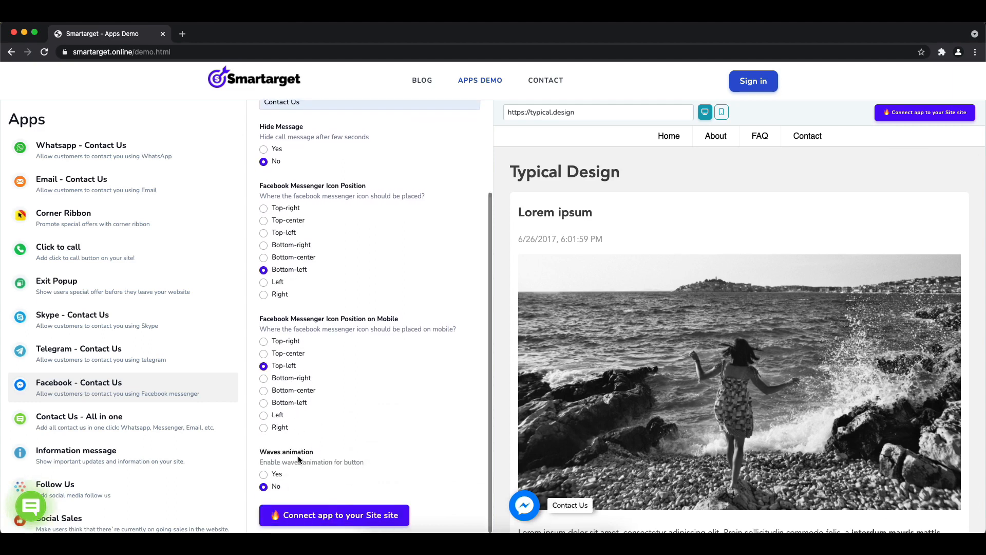
left_click(263, 475)
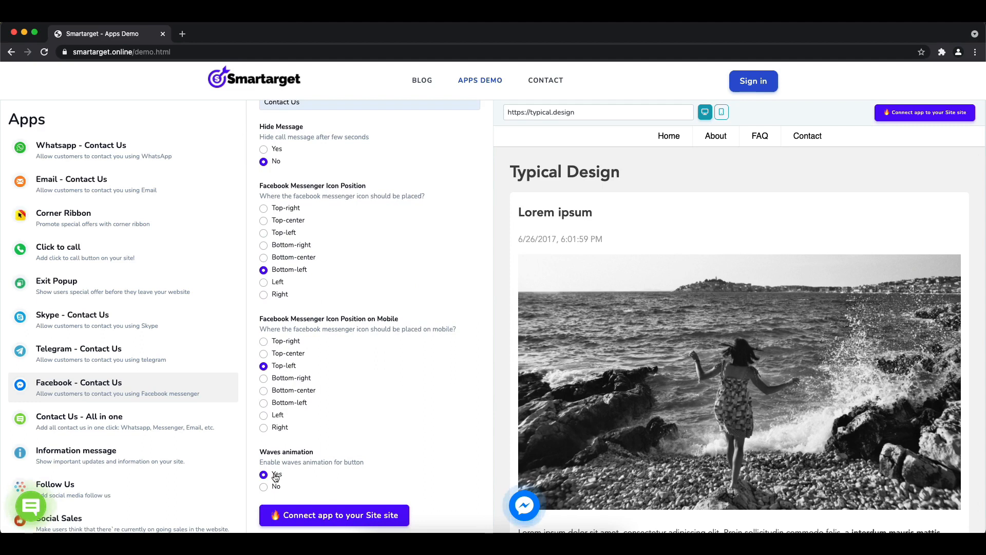
mouse_move(524, 505)
type("h")
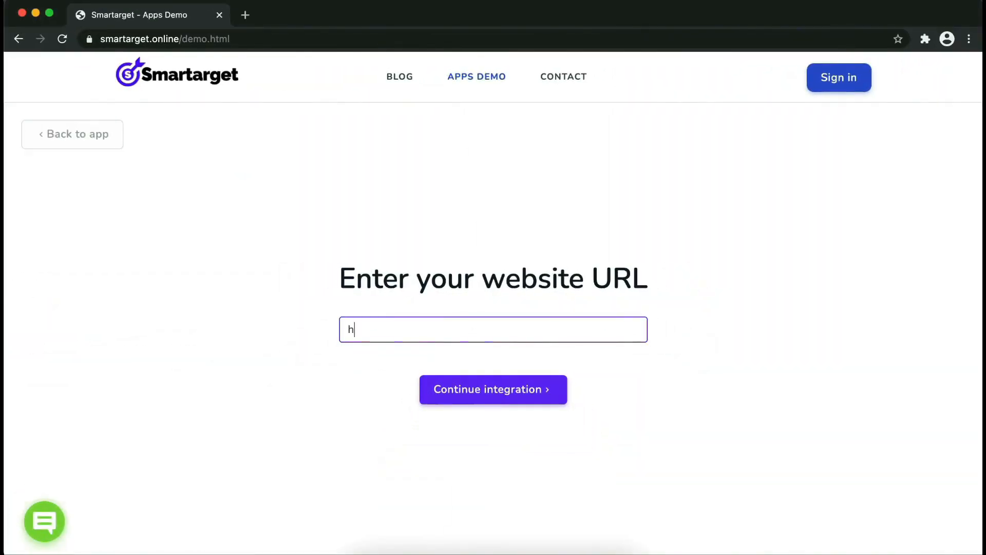
type("ttps://exa")
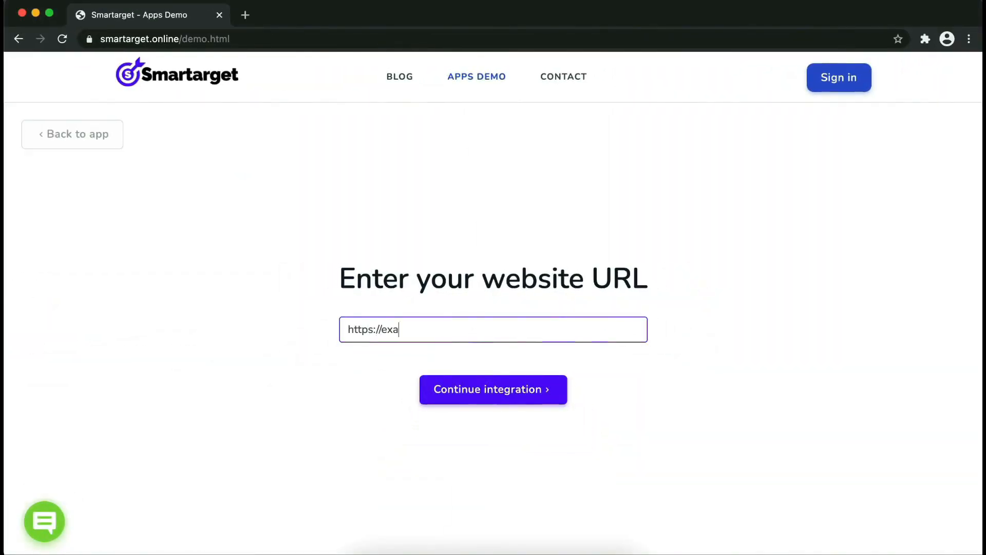
Continue to signup, enter first name 'jon', and register the free account
left_click(493, 388)
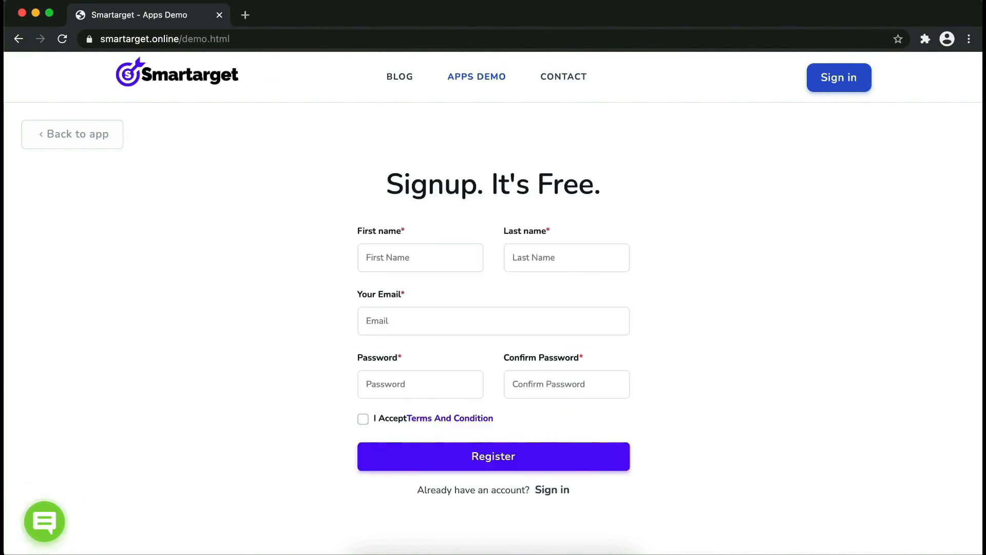
left_click(420, 257)
type("John")
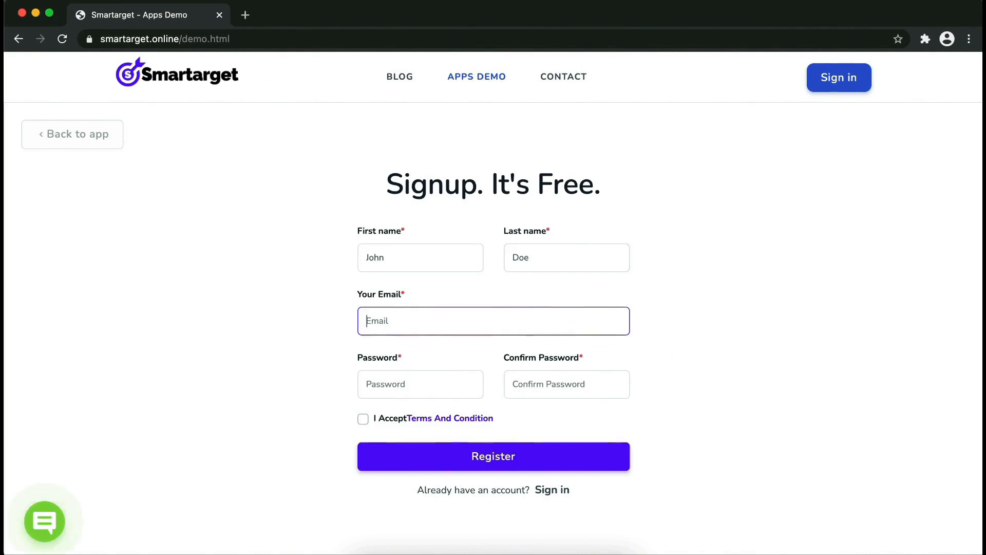
type("jon")
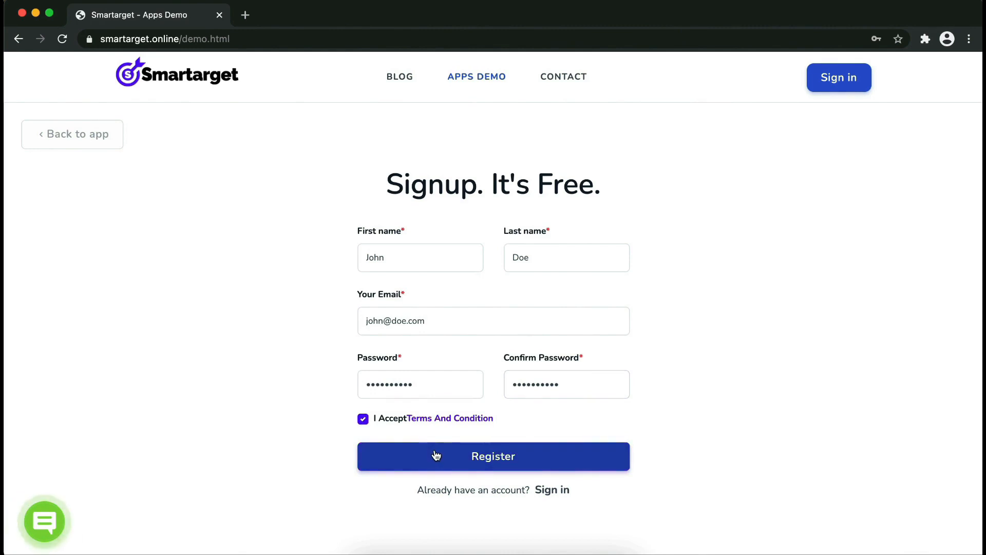
left_click(493, 456)
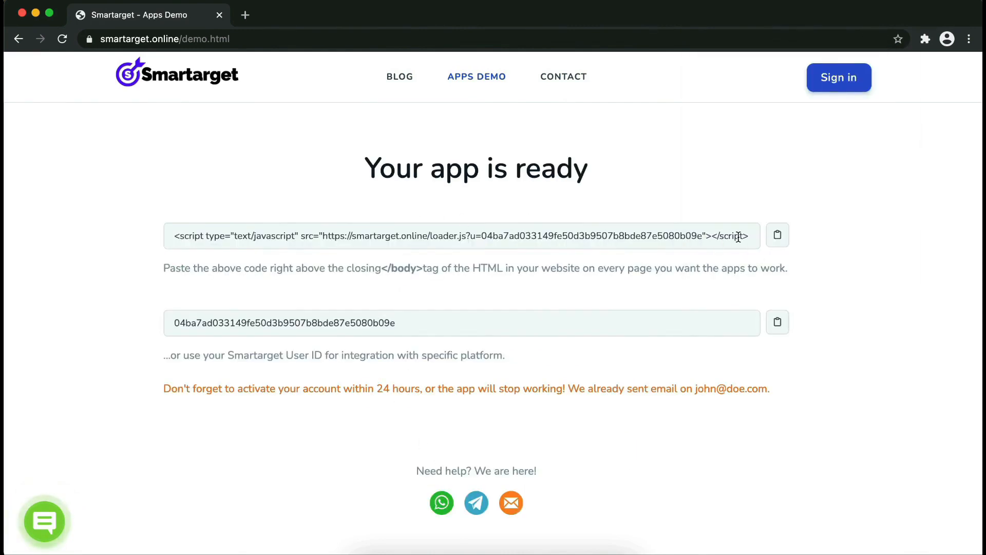
Copy the embed script from the 'Your app is ready' page
left_click(777, 235)
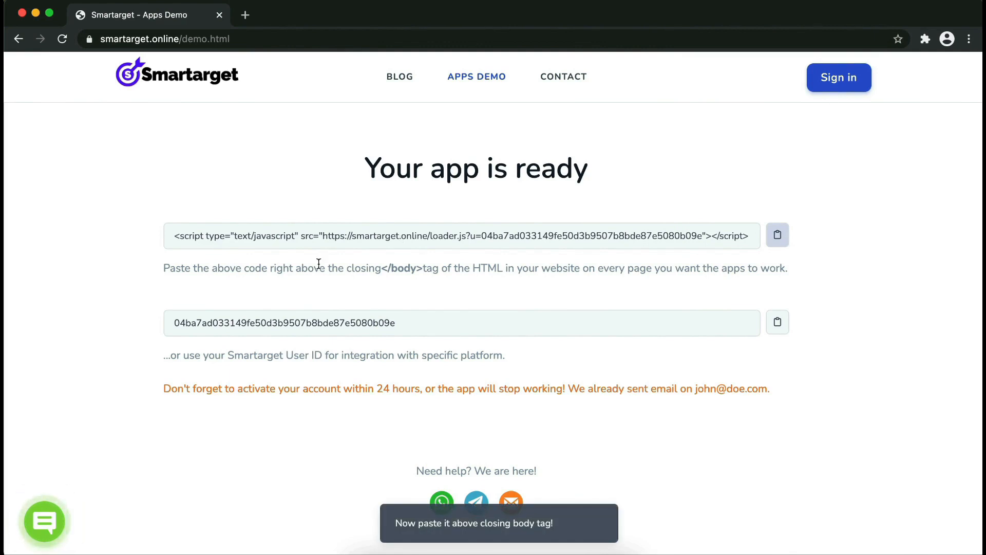
mouse_move(375, 271)
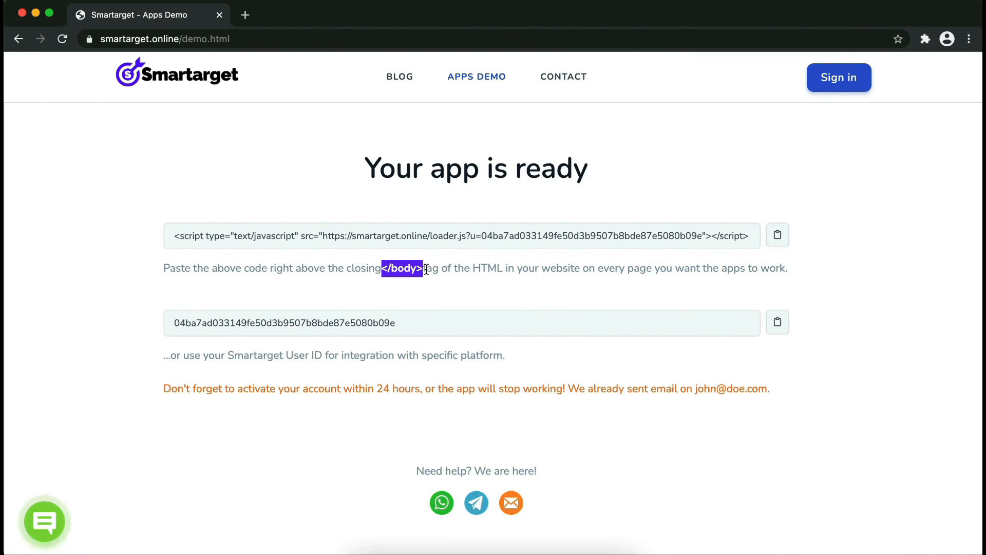
mouse_move(609, 192)
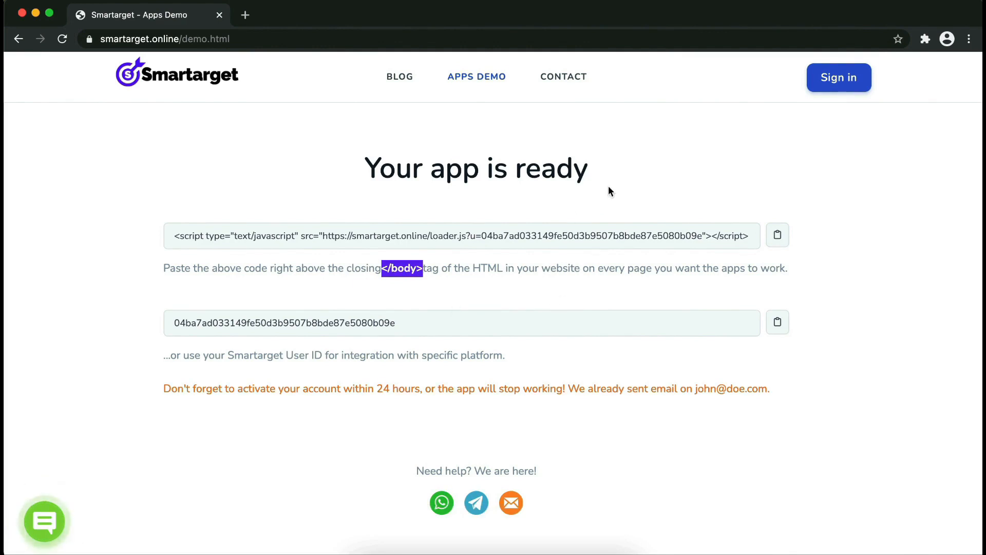